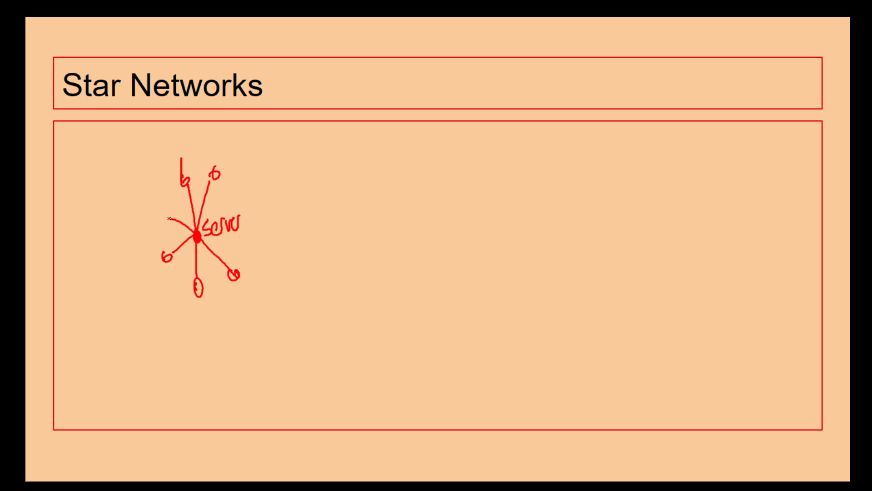
Ink another red client node linked to the central server with a long line
left_click_drag(200, 234, 456, 194)
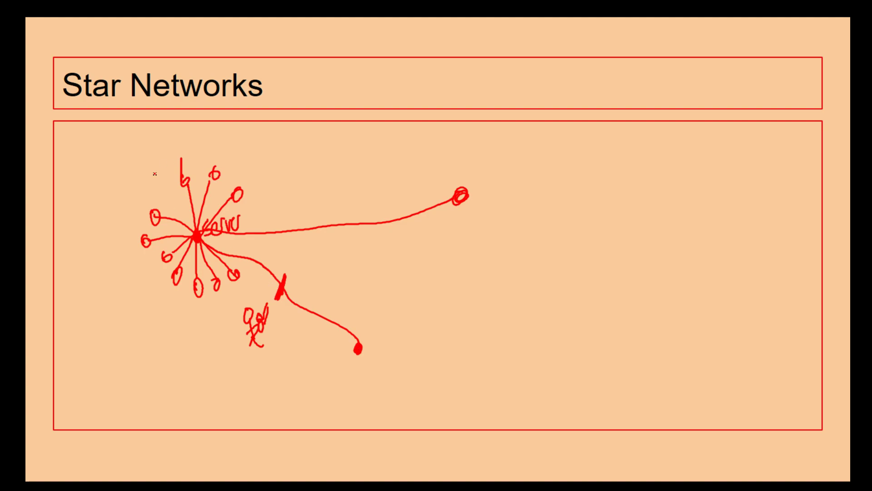